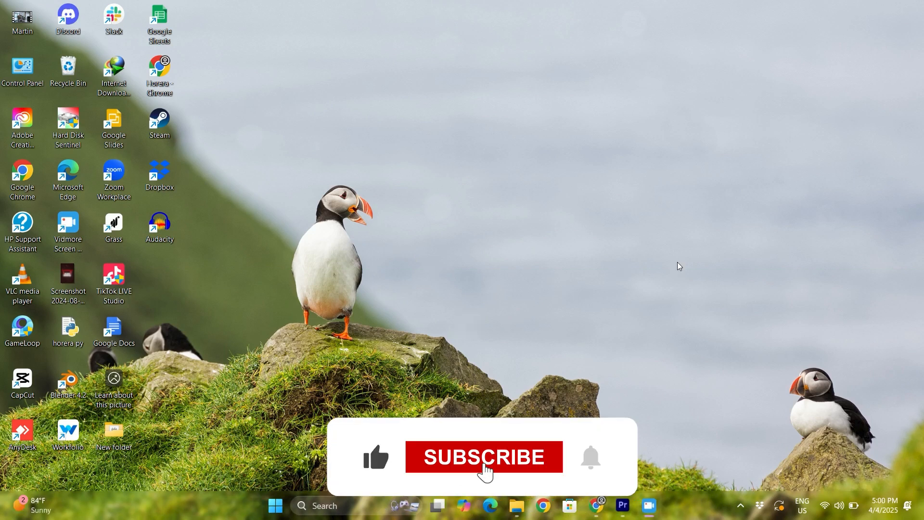
Reach Chrome's Settings page through the three-dot main menu.
{"action": "left_click", "coordinate": [483, 456]}
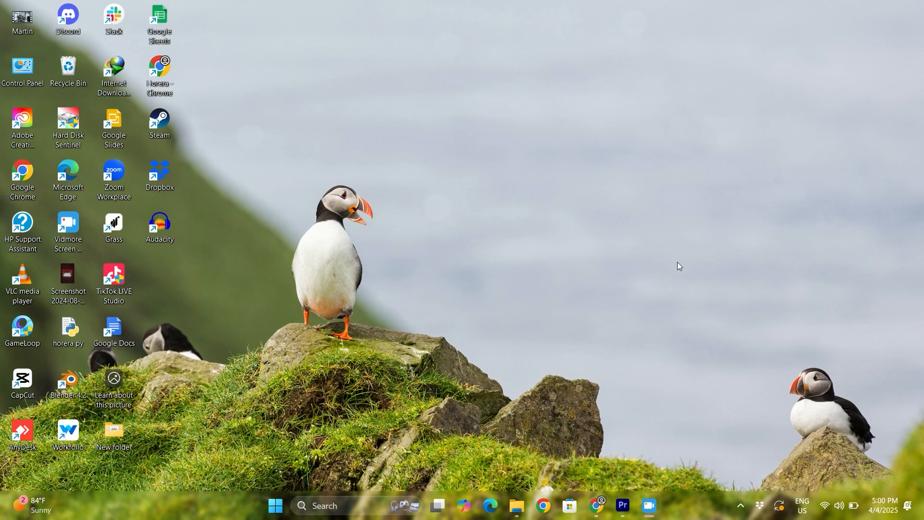
{"action": "left_click", "coordinate": [434, 166]}
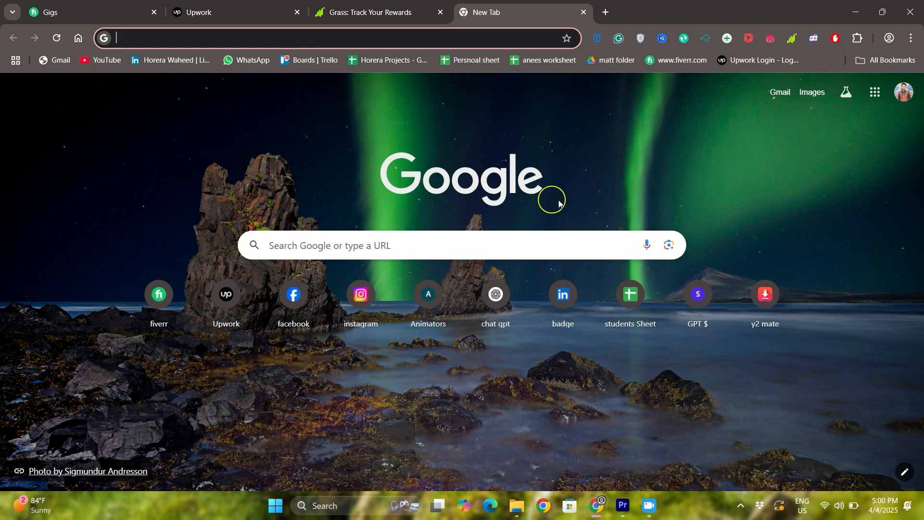
{"action": "mouse_move", "coordinate": [531, 427]}
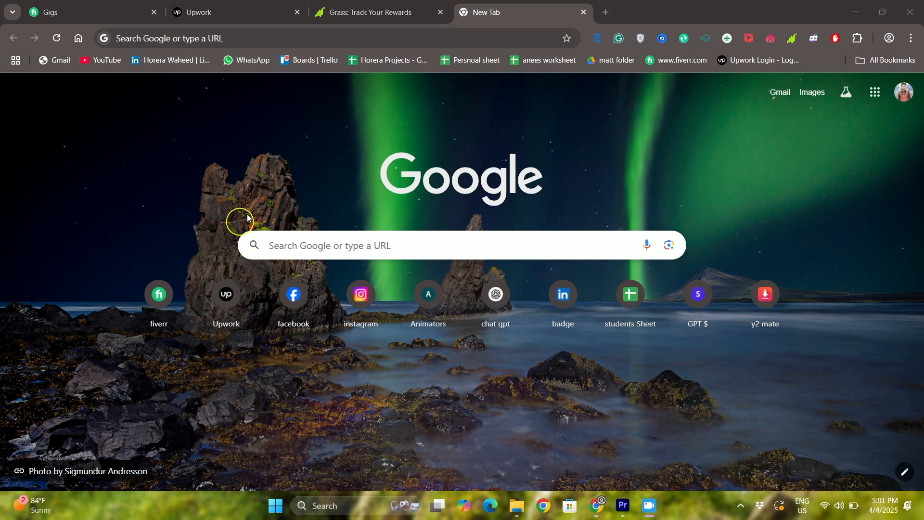
{"action": "mouse_move", "coordinate": [589, 124]}
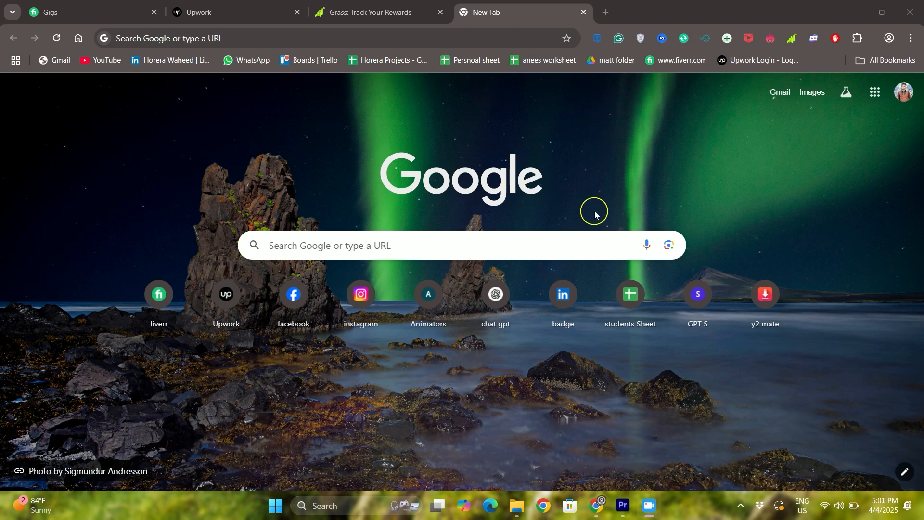
{"action": "mouse_move", "coordinate": [910, 36]}
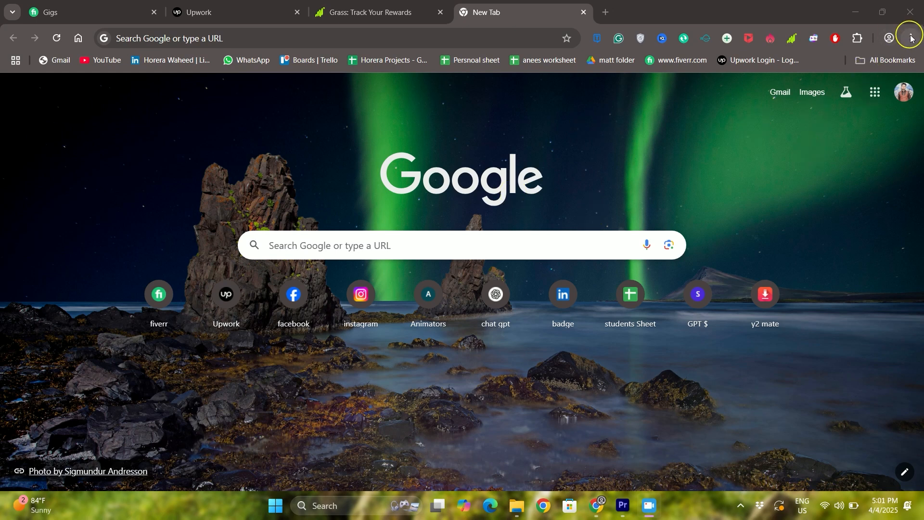
{"action": "left_click", "coordinate": [911, 37]}
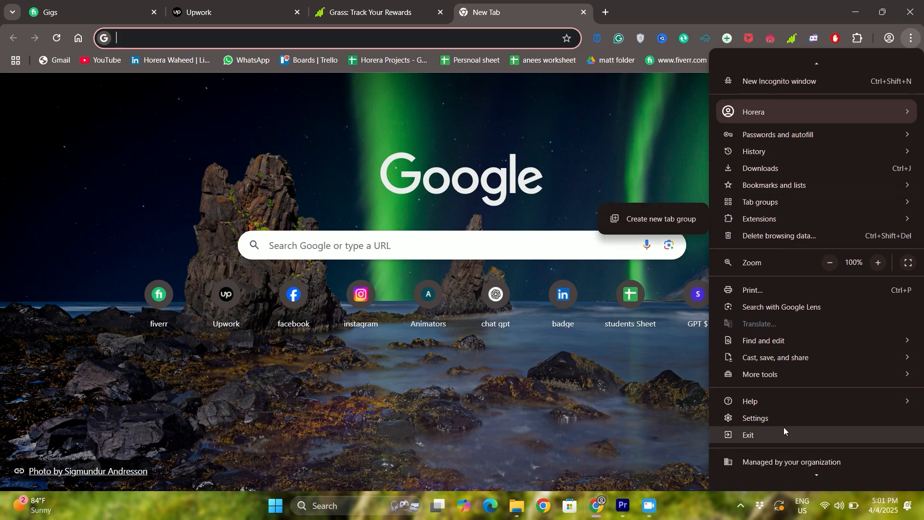
{"action": "left_click", "coordinate": [757, 421]}
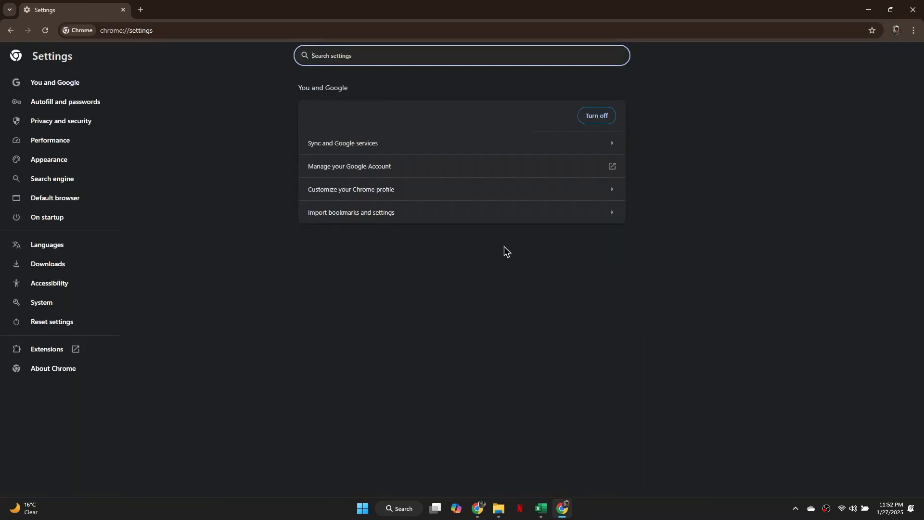
Go to Sync and Google services so the encryption options and reset sync link show.
{"action": "left_click", "coordinate": [343, 142]}
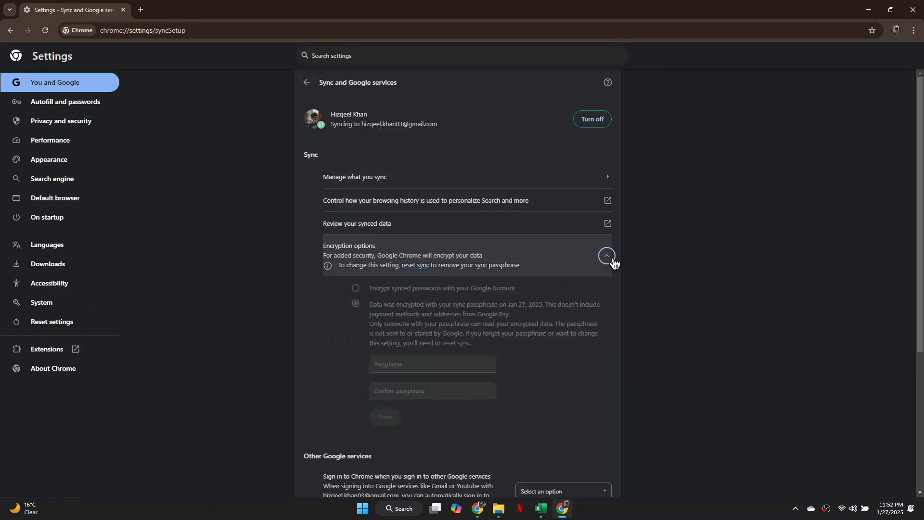
{"action": "mouse_move", "coordinate": [650, 255]}
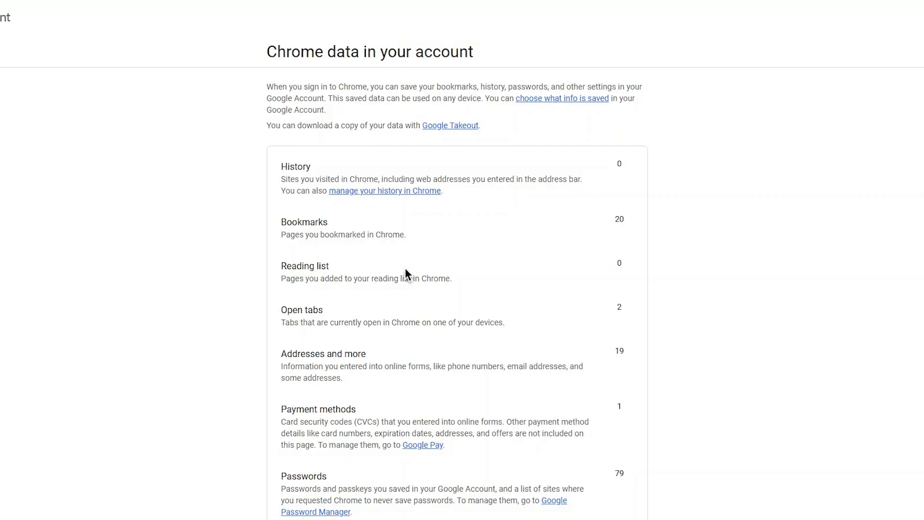
{"action": "mouse_move", "coordinate": [620, 241]}
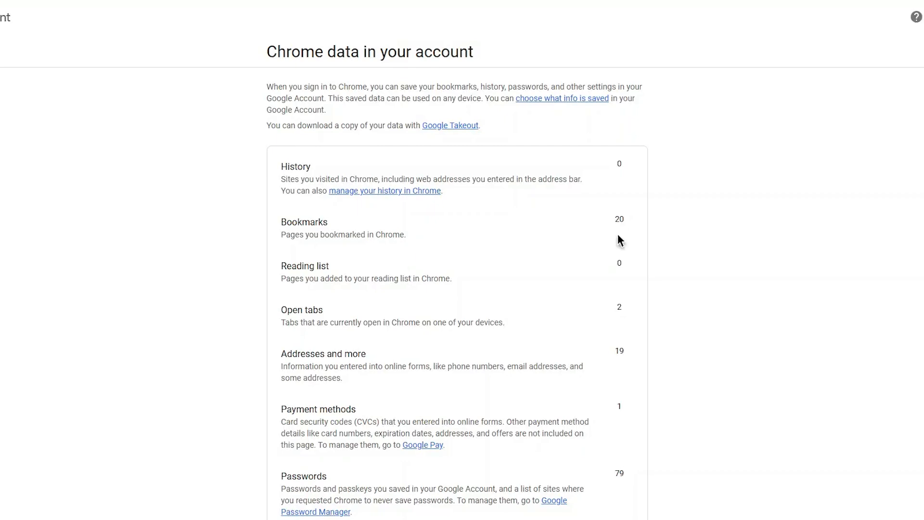
Scroll the Chrome data in your account page down to the Delete data button.
{"action": "scroll", "scroll_direction": "down", "scroll_amount": 3}
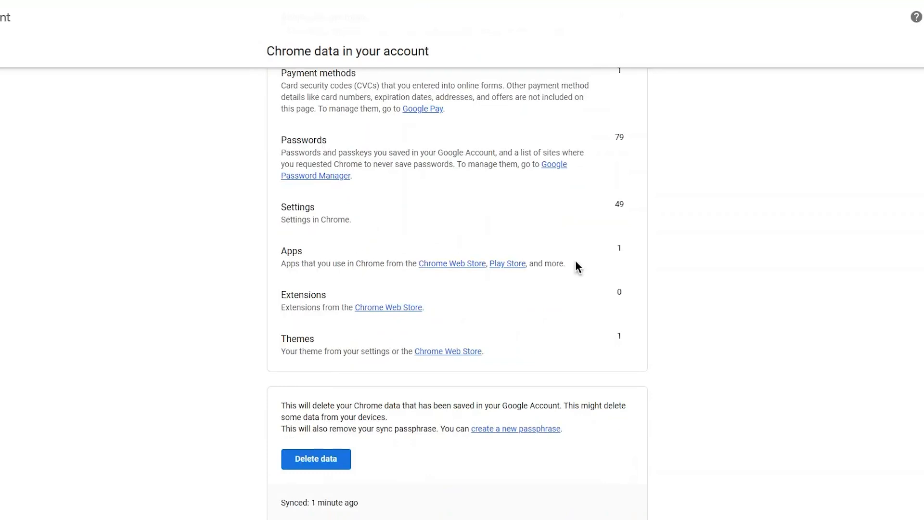
{"action": "mouse_move", "coordinate": [421, 455]}
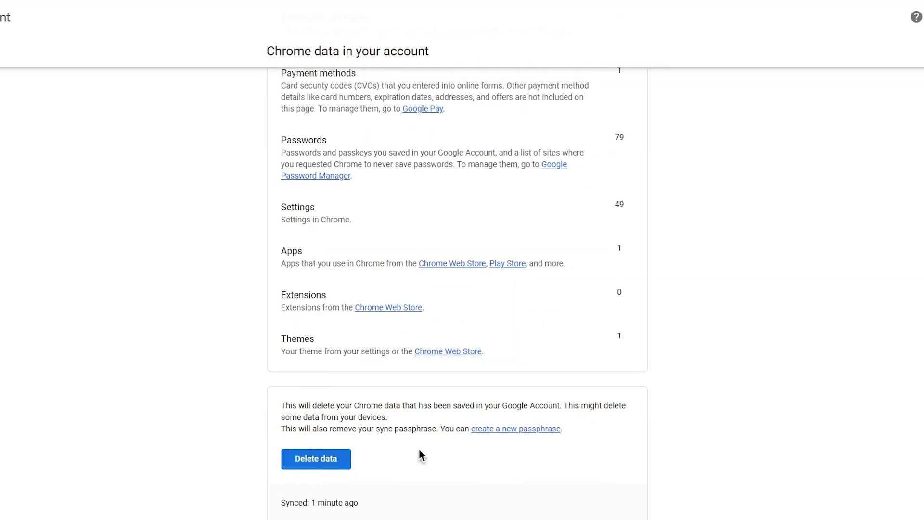
{"action": "mouse_move", "coordinate": [666, 435]}
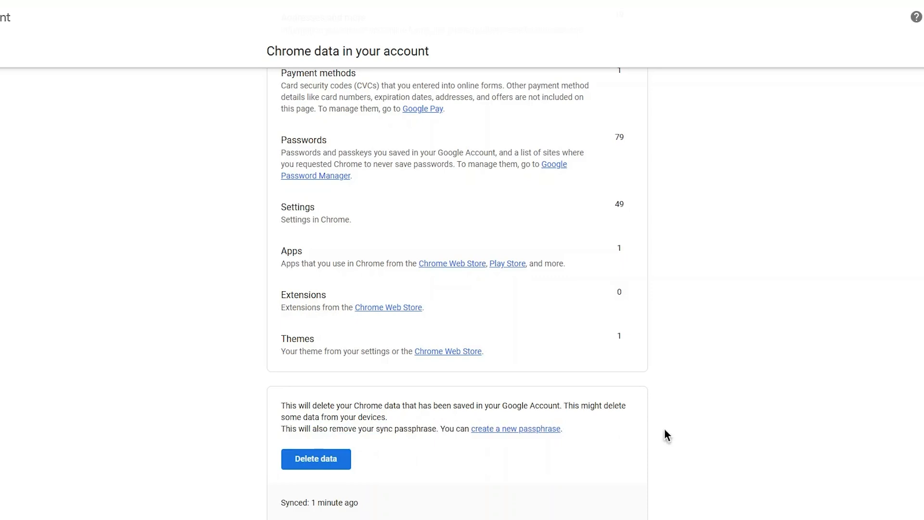
{"action": "mouse_move", "coordinate": [459, 403]}
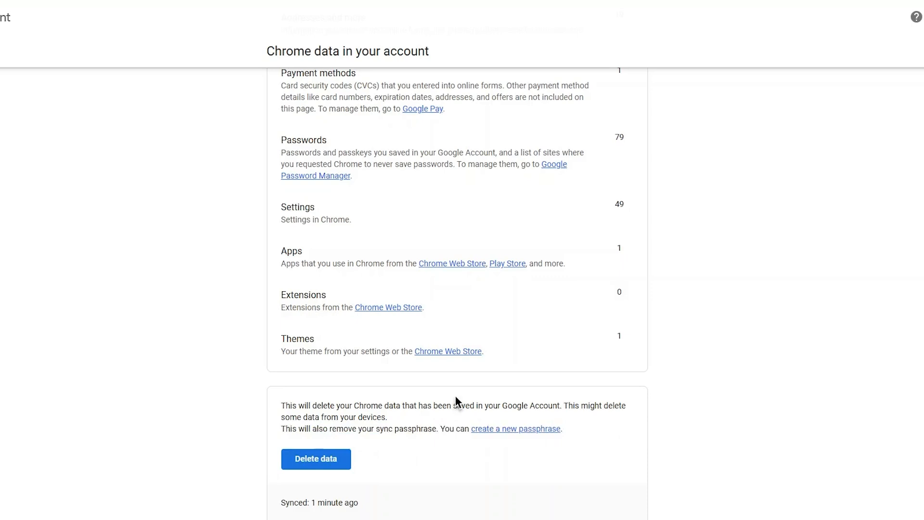